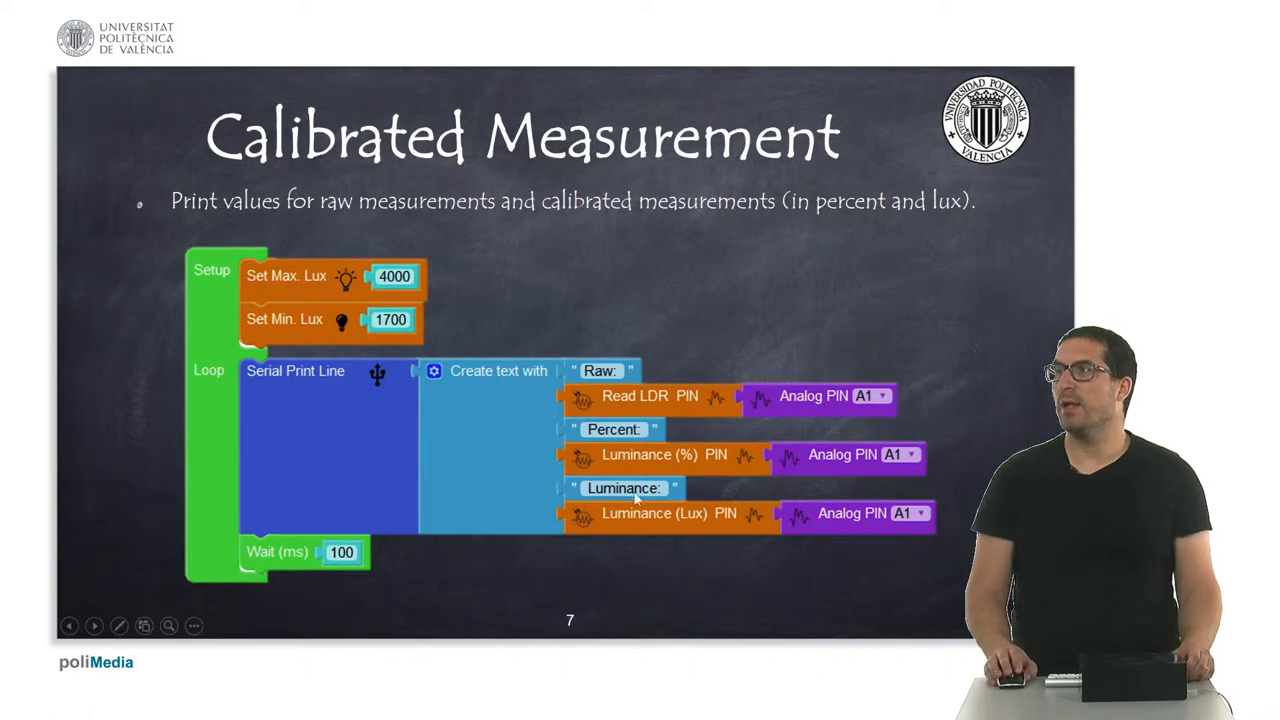
{"action": "mouse_move", "coordinate": [744, 464]}
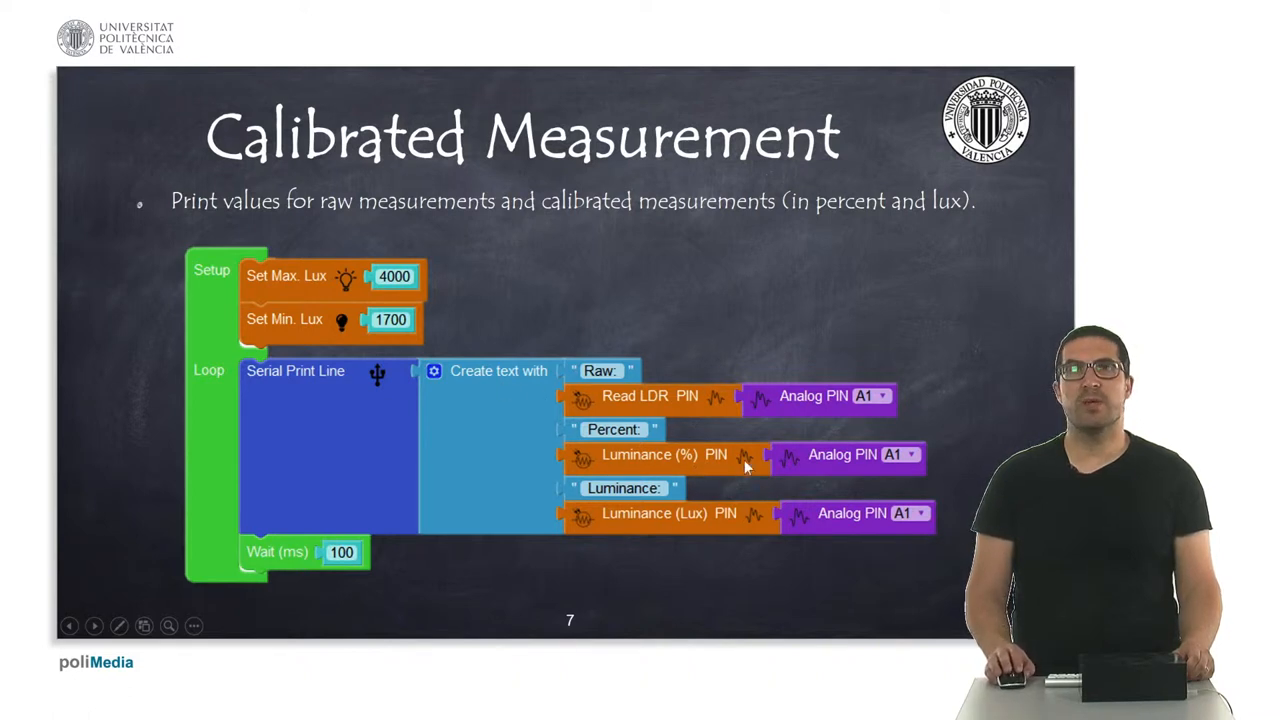